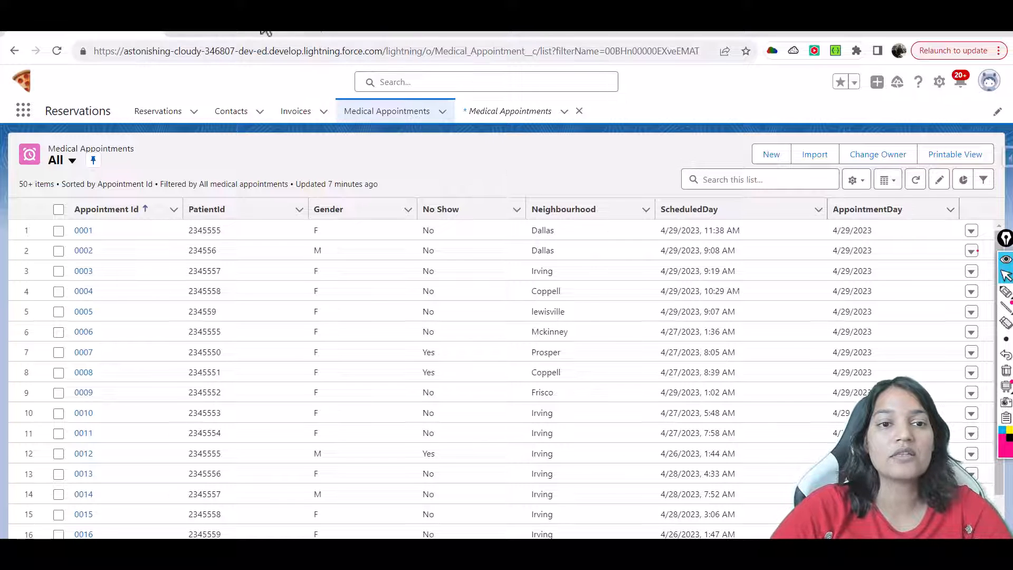
Run 'Select id from Medical_Appointment__c' in Data Export, returning 2008 records
left_click(506, 188)
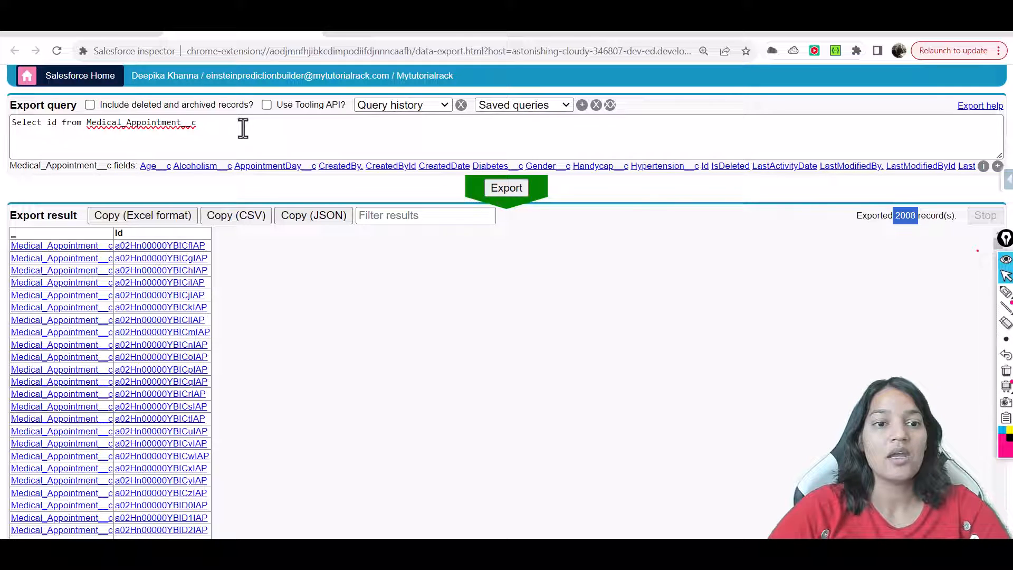
Filter the export on No_Show__c: =null gives 10 records, then !=null gives 1998
type("where")
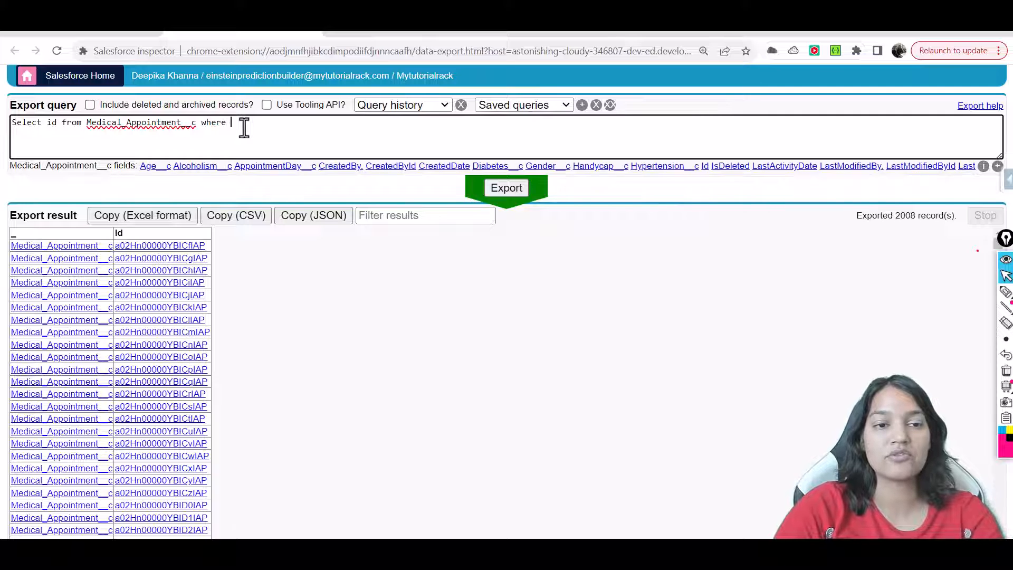
type("No_Show__c")
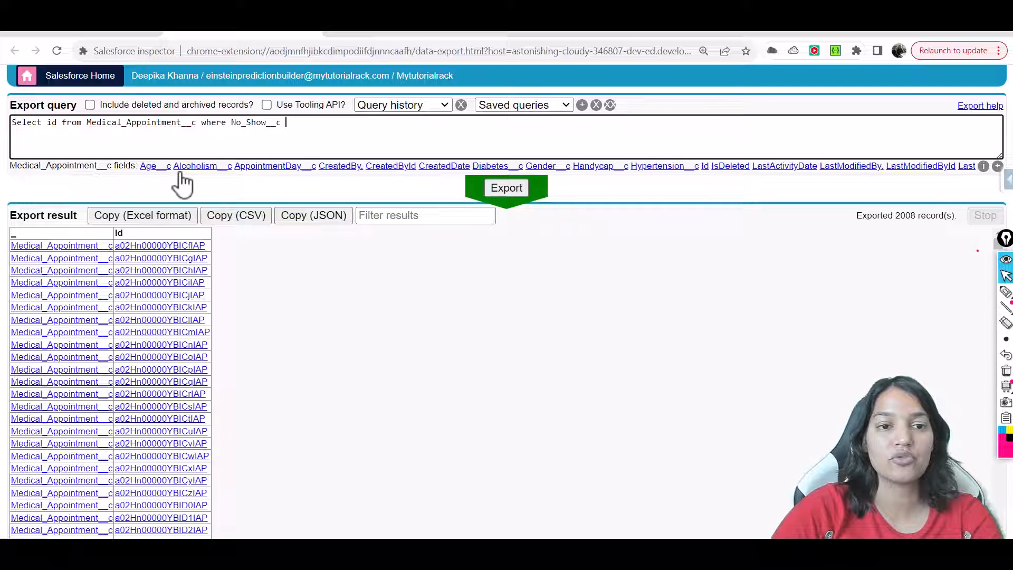
type("=null")
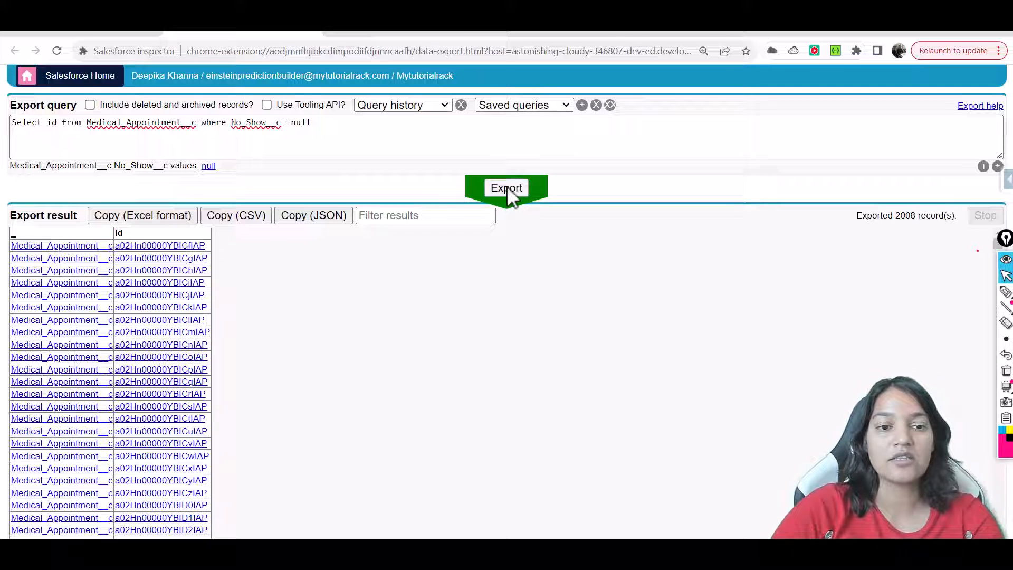
left_click(506, 188)
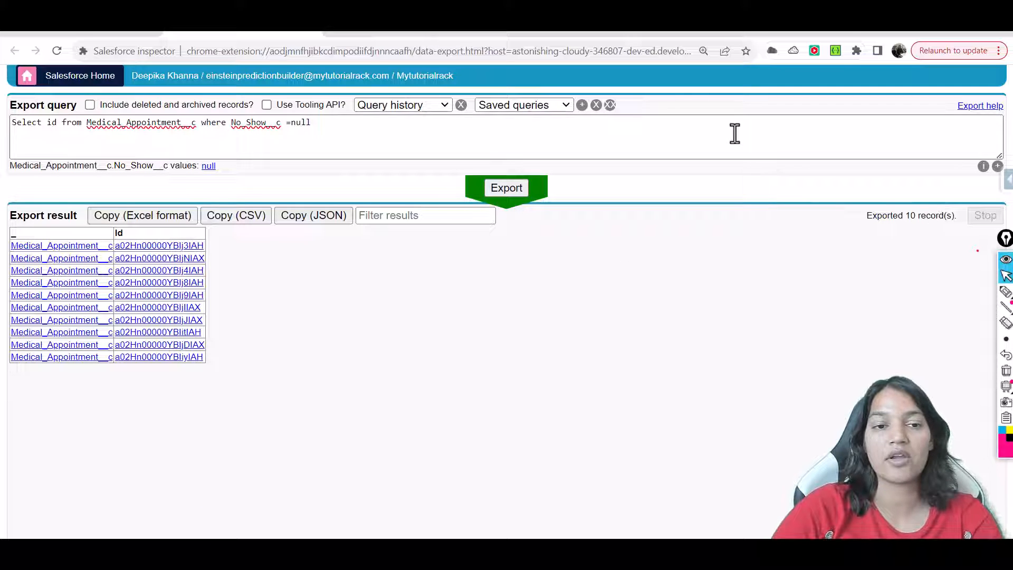
left_click(289, 122)
type("!")
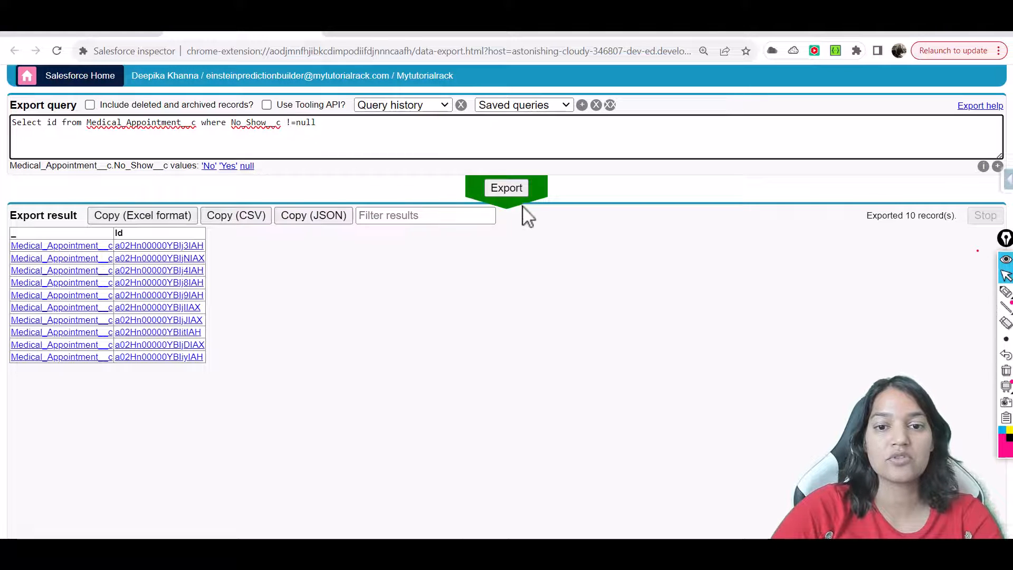
left_click(506, 188)
type(",")
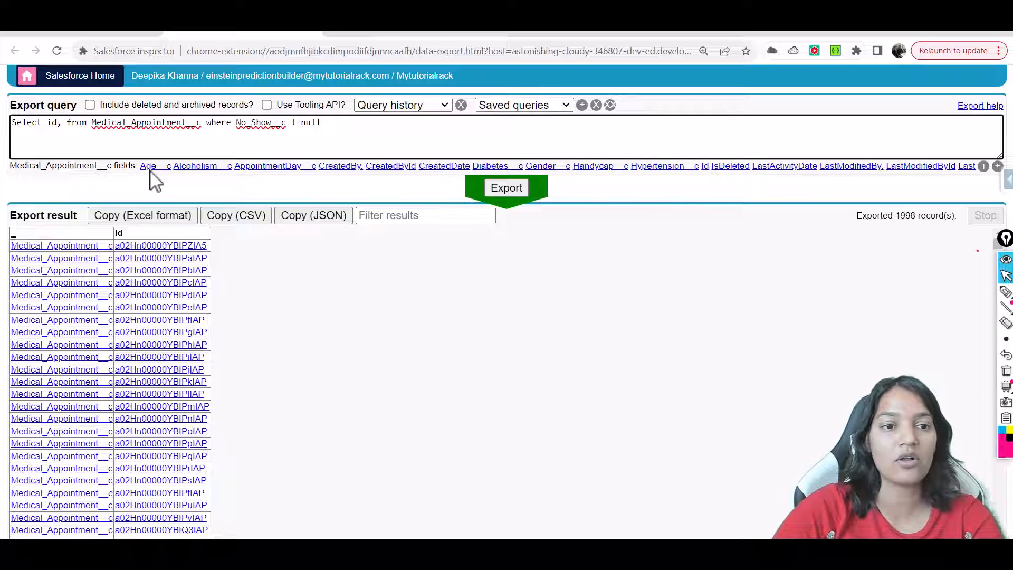
Add Age__c, AppointmentDay__c, PatientId__c and ScheduledDay__c to SELECT and re-export the 1998 records
left_click(197, 165)
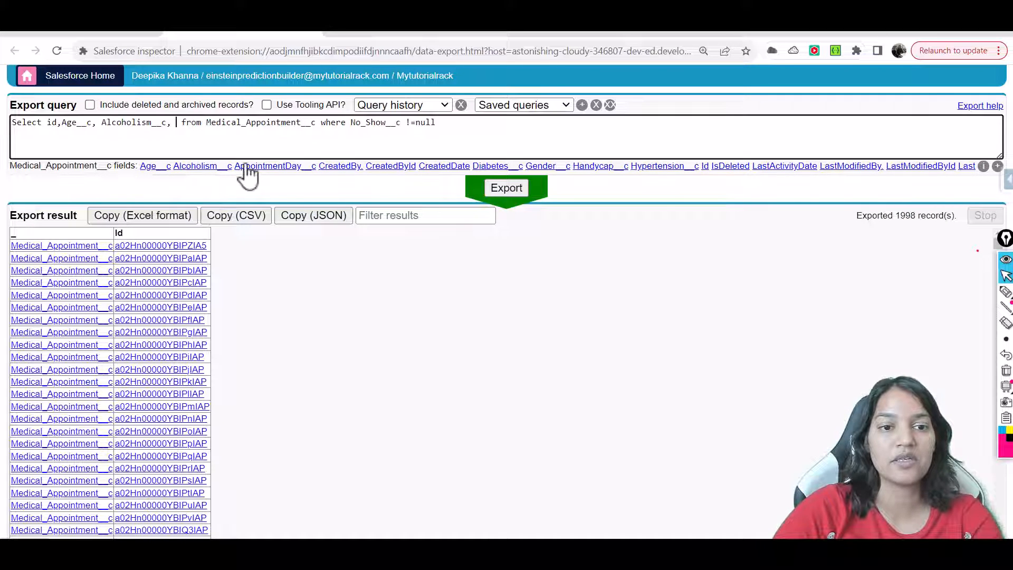
left_click(268, 165)
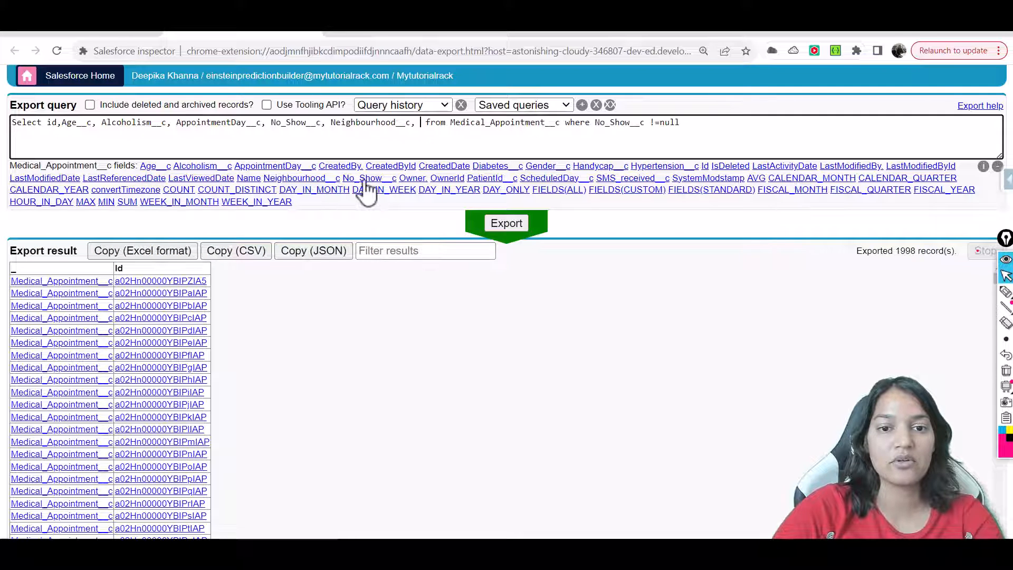
left_click(487, 178)
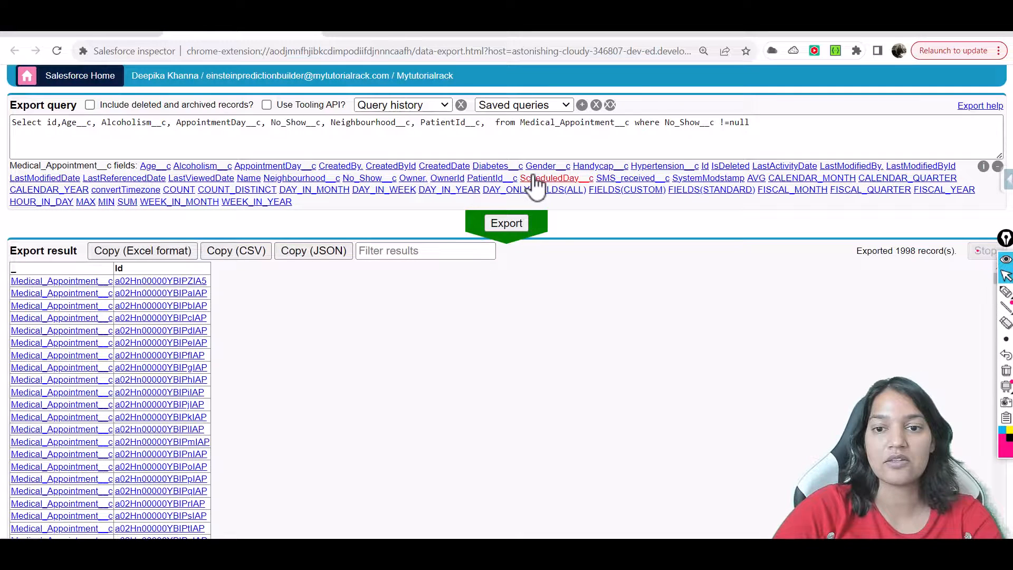
left_click(551, 177)
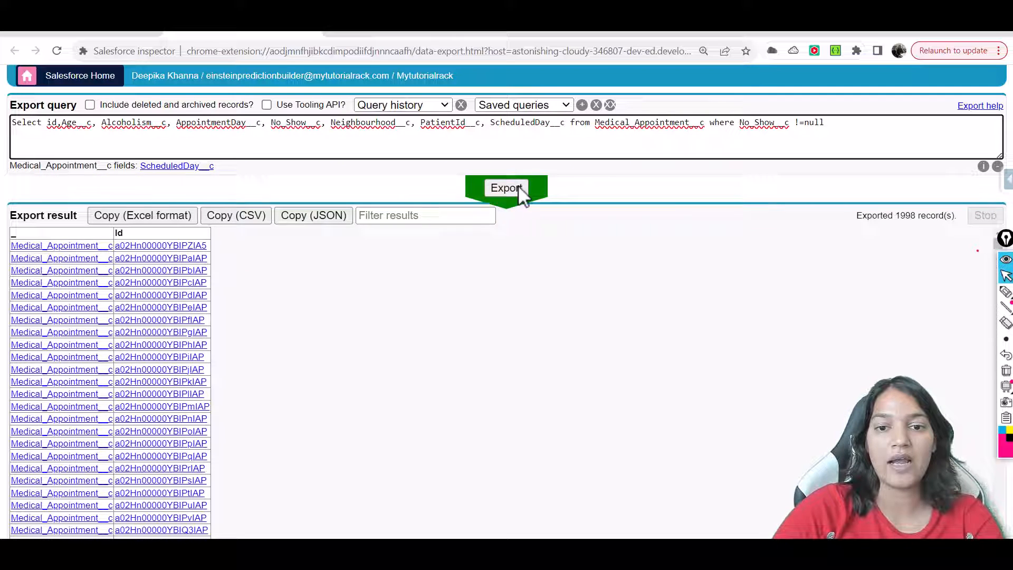
left_click(507, 188)
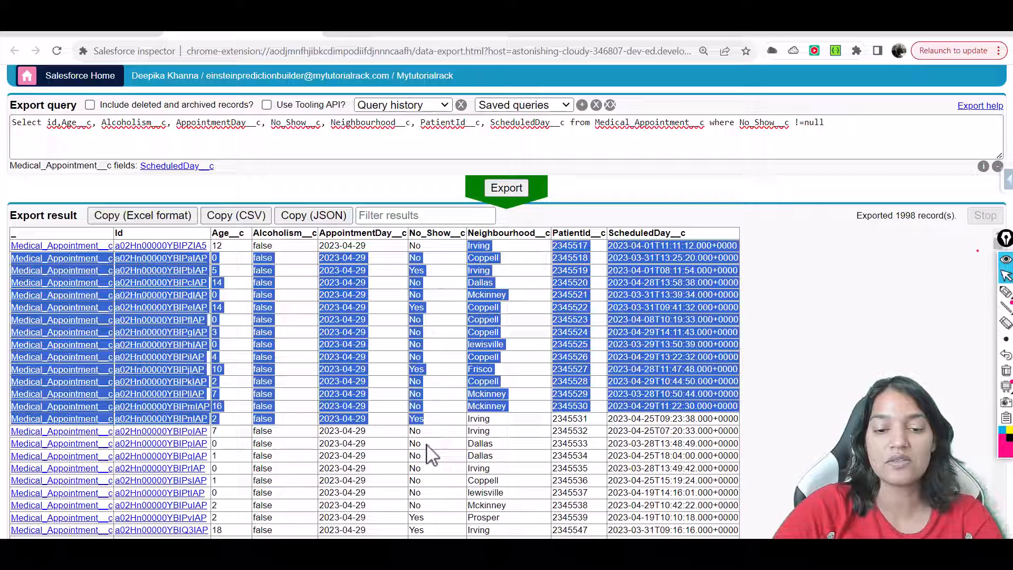
Scroll through the export results, then open Setup from the Lightning gear menu
scroll("down", 3)
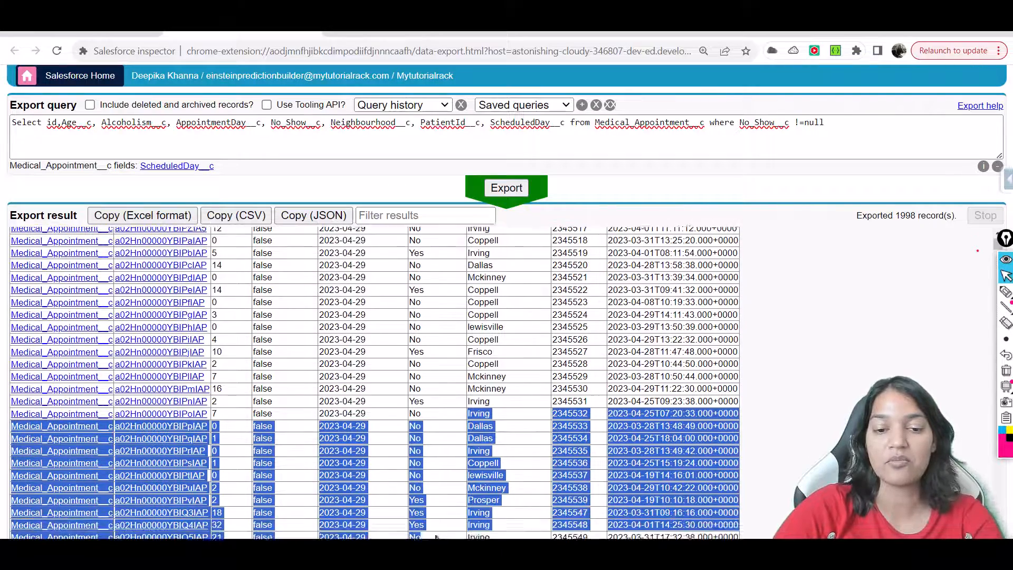
scroll("down", 3)
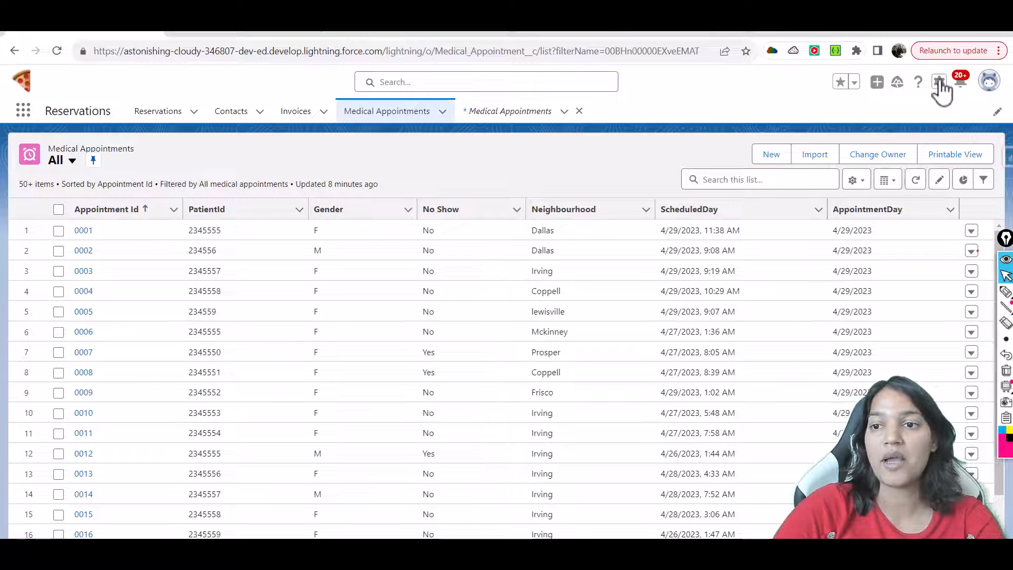
left_click(941, 81)
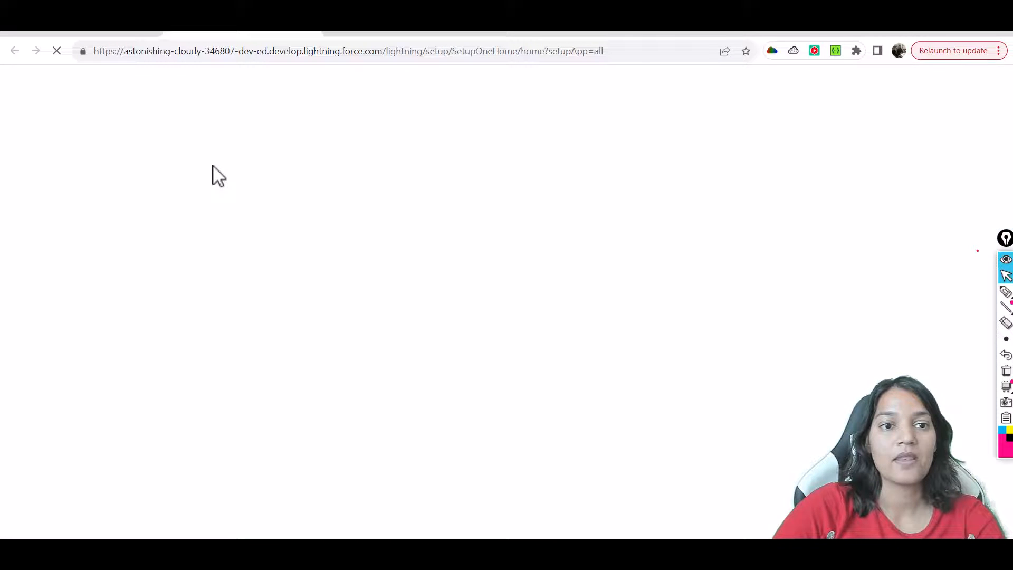